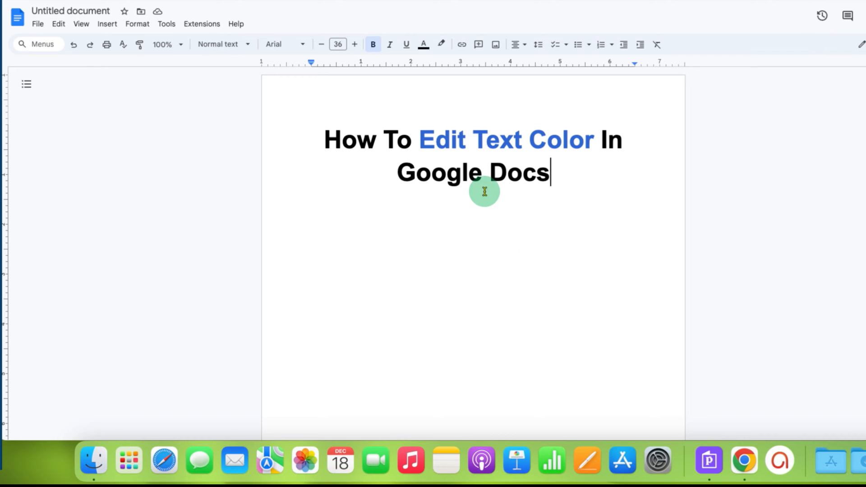
Step: Highlight the phrase 'Edit Text Color' in the document title
drag(420, 139, 549, 172)
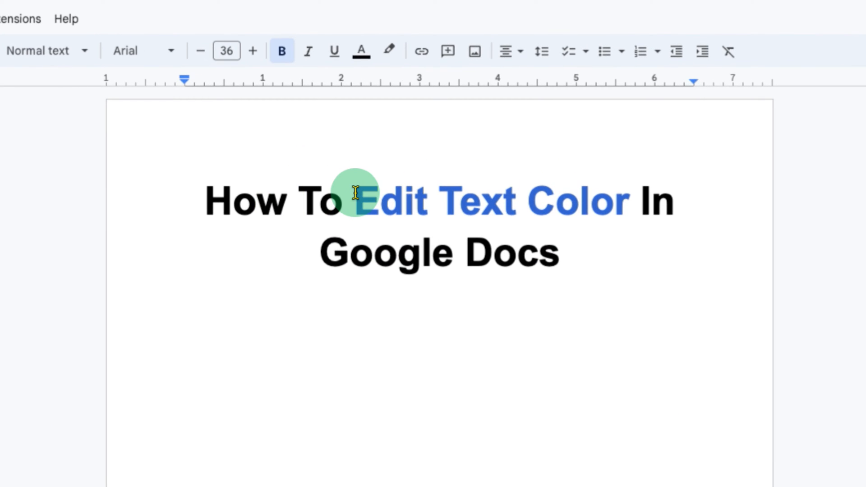
double_click(369, 201)
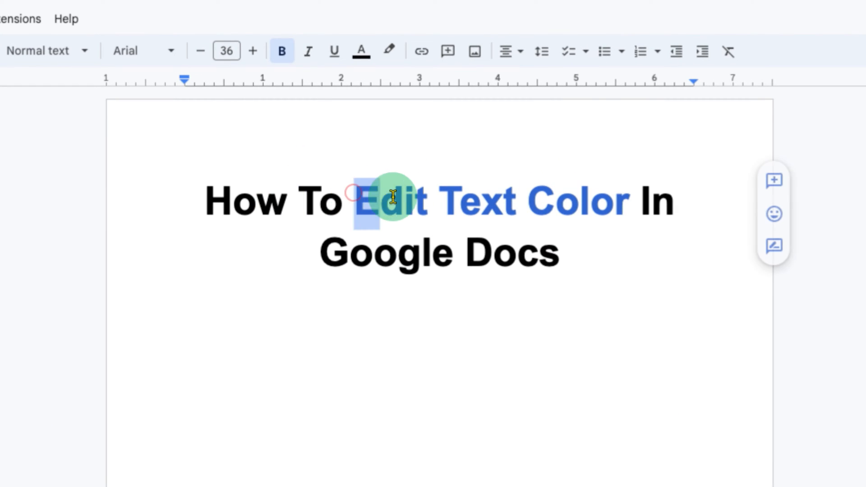
drag(364, 199, 624, 200)
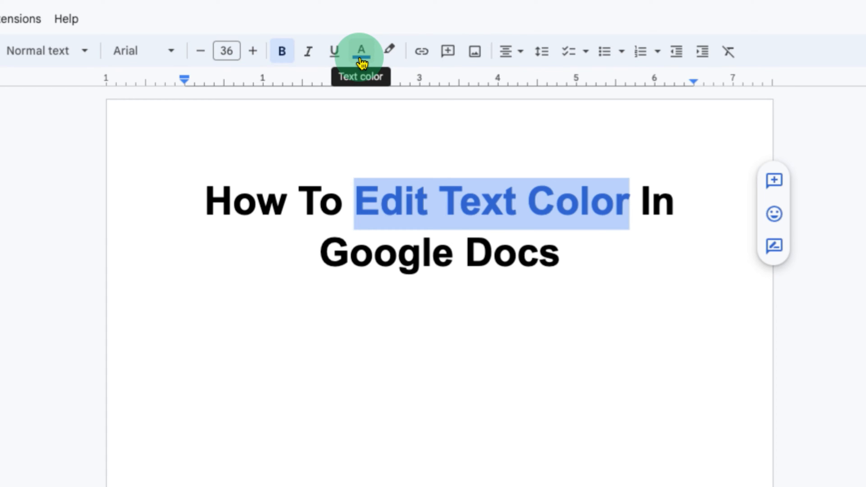
Step: Make the selected phrase 'Edit Text Color' purple from the text colour palette
click(360, 51)
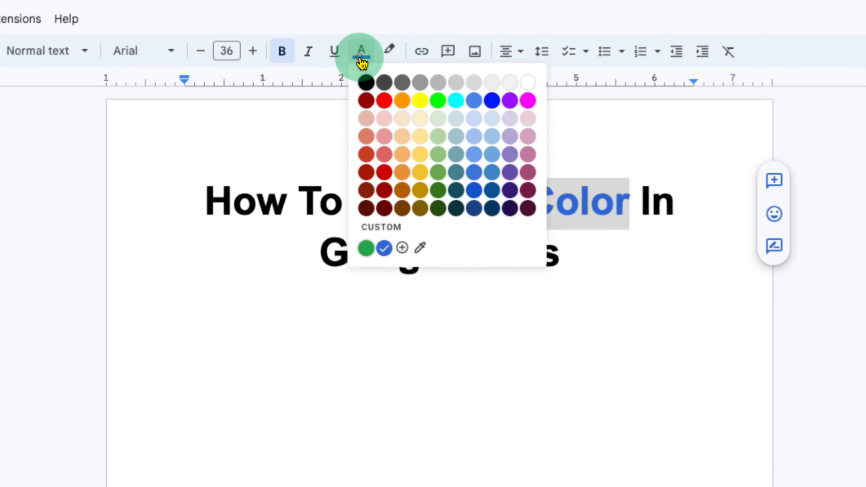
mouse_move(508, 136)
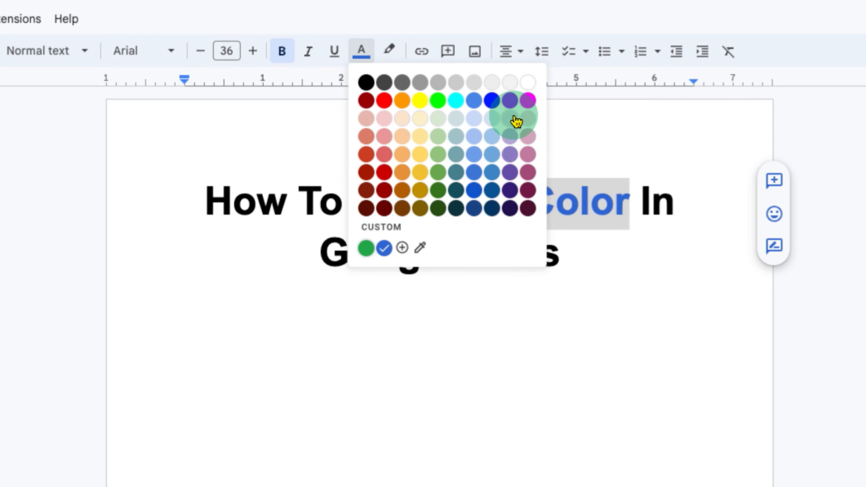
click(509, 100)
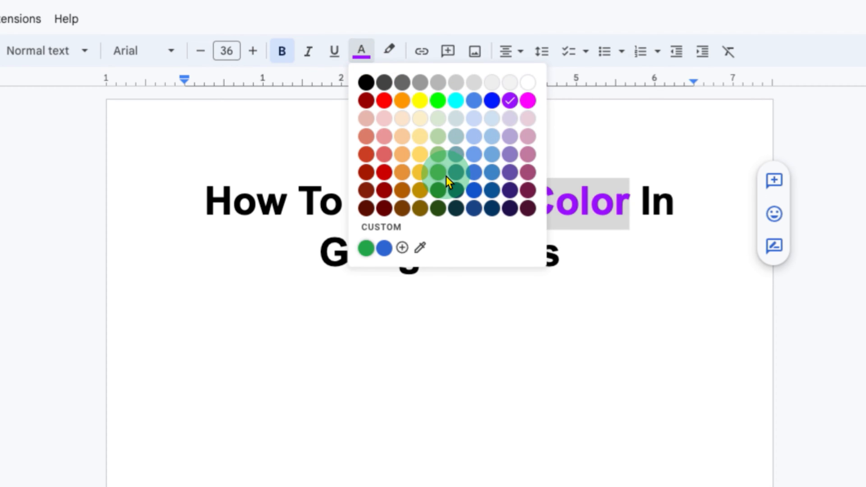
mouse_move(401, 247)
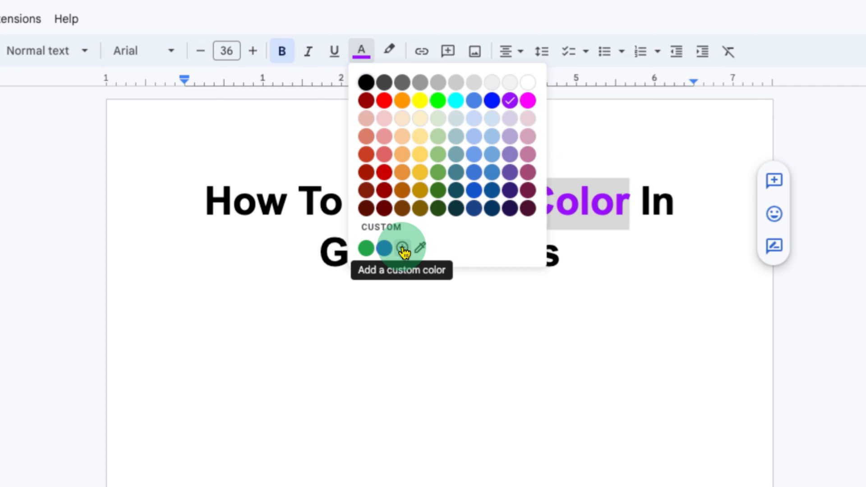
Step: Apply custom olive yellow #c6c026 to 'Edit Text Color' via the hue slider
click(401, 247)
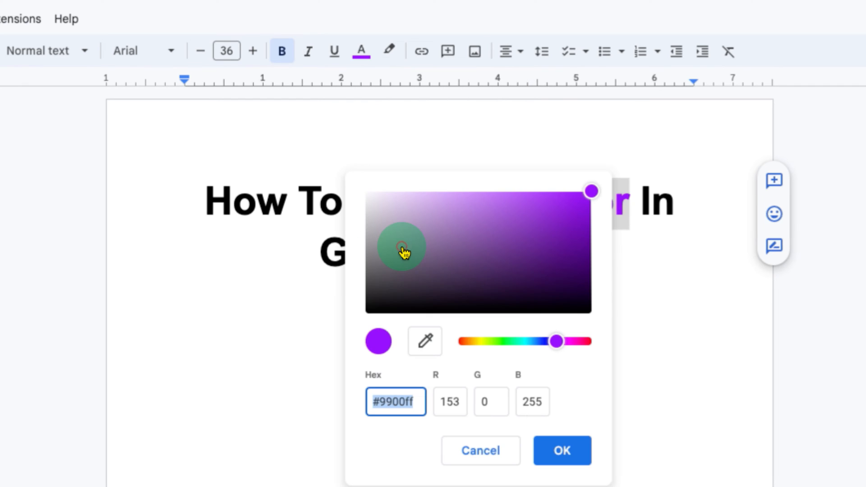
drag(555, 341, 555, 341)
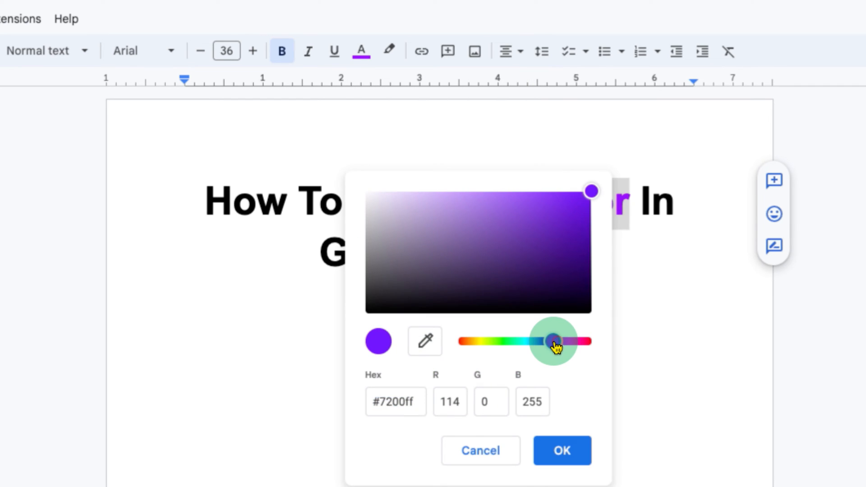
drag(552, 342, 508, 342)
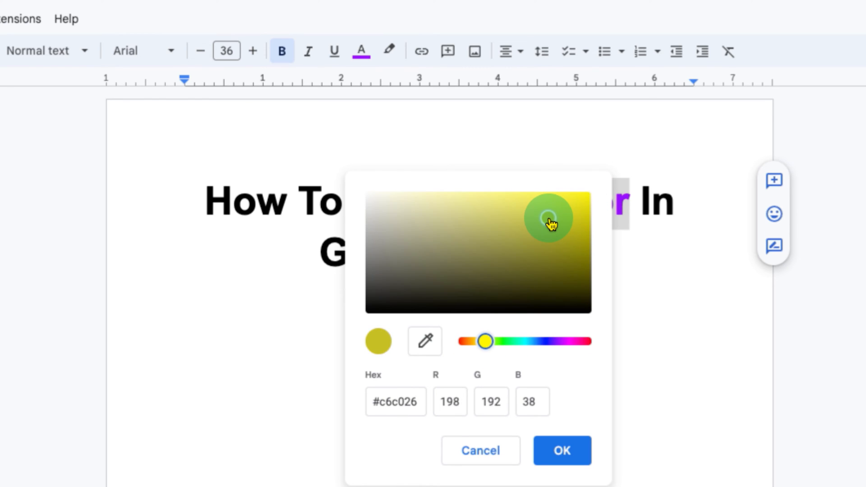
click(562, 451)
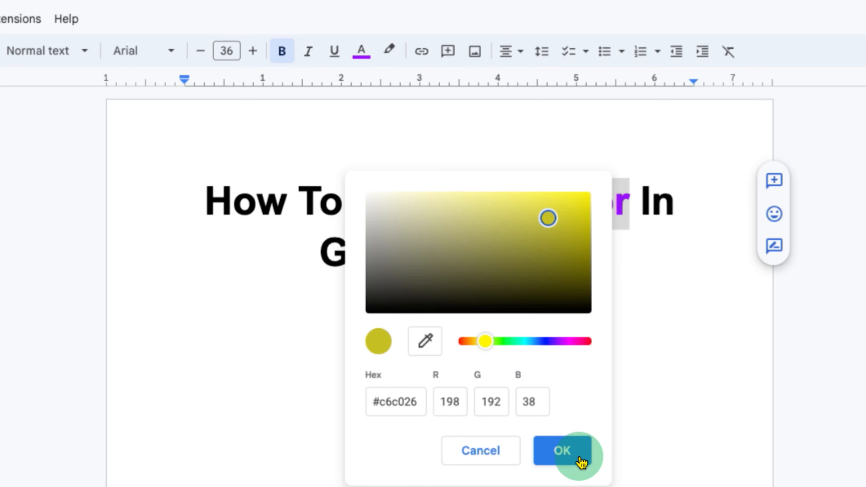
click(562, 449)
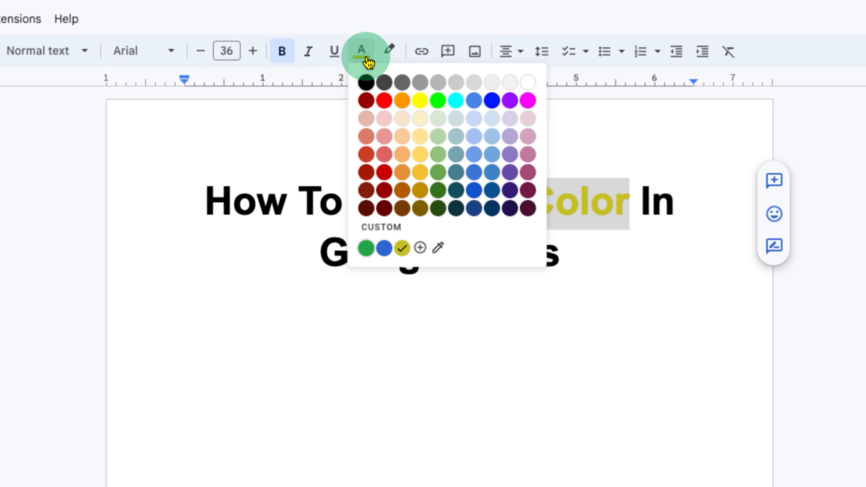
mouse_move(398, 131)
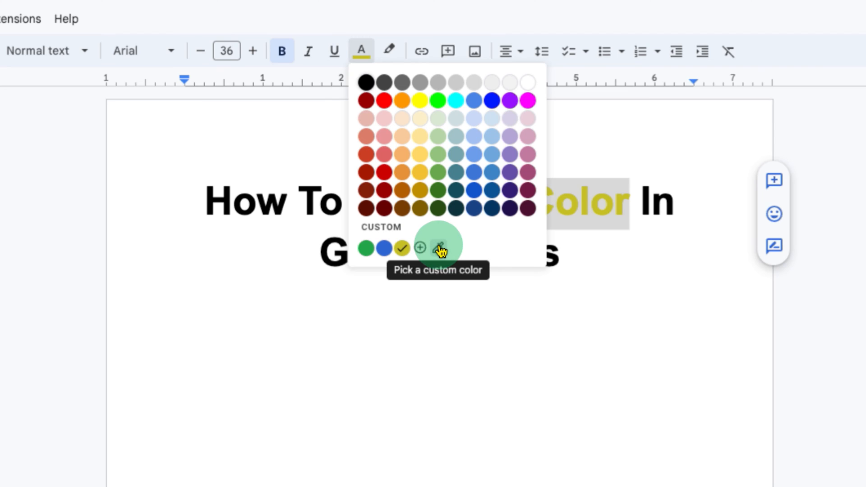
Step: Recolour 'Edit Text Color' with an on-screen blue using the eyedropper, then deselect
click(438, 247)
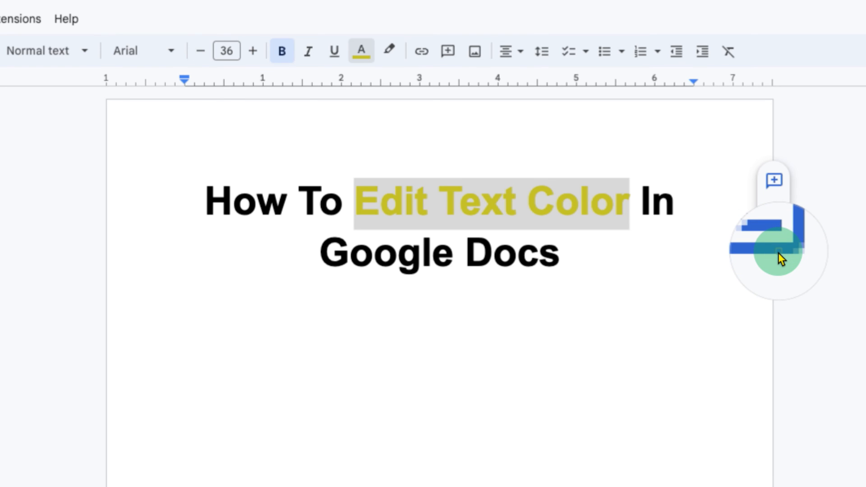
click(361, 51)
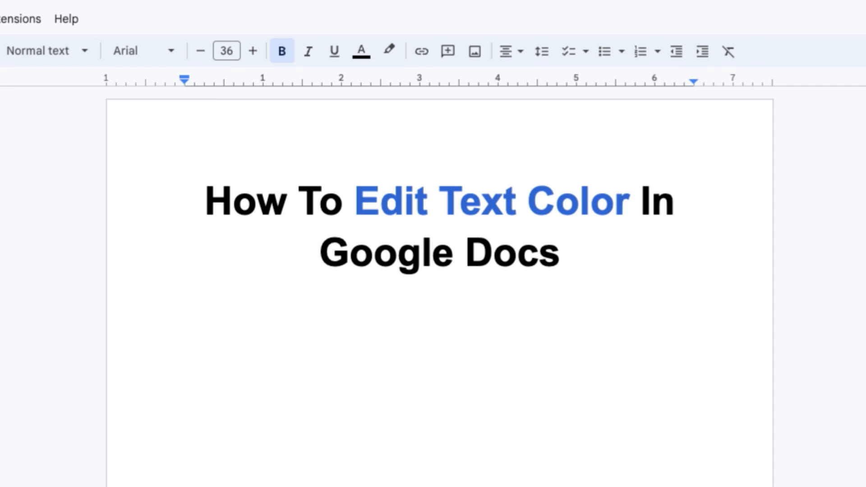
click(517, 253)
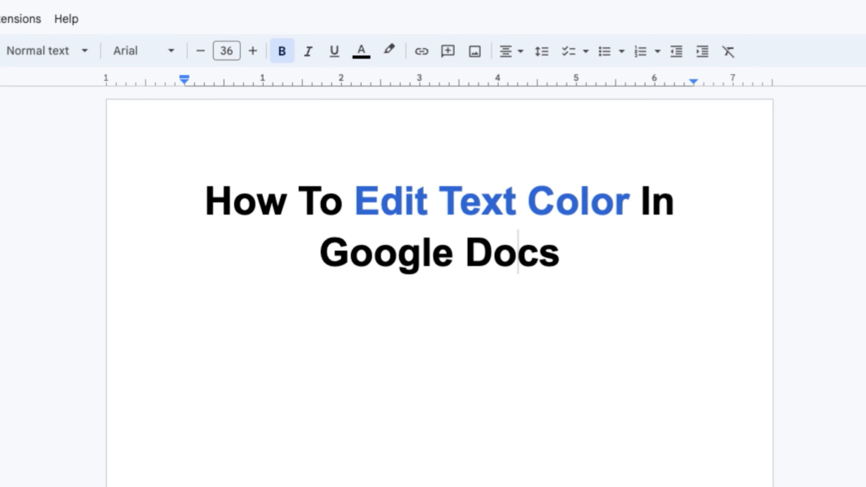